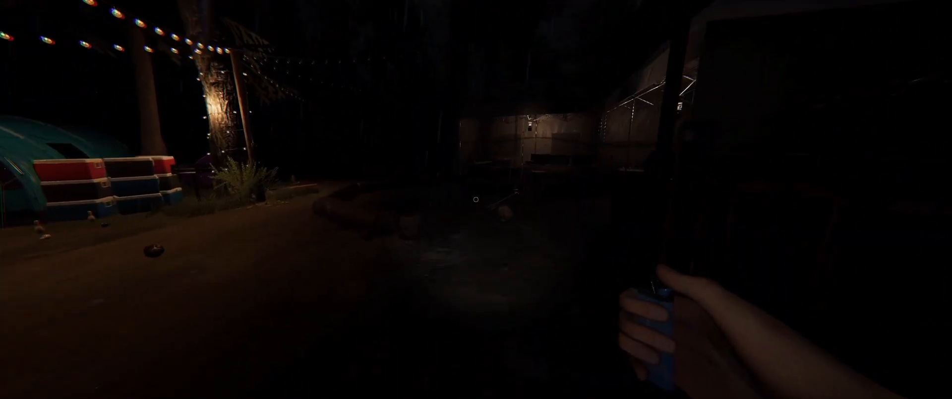
mouse_move(476, 199)
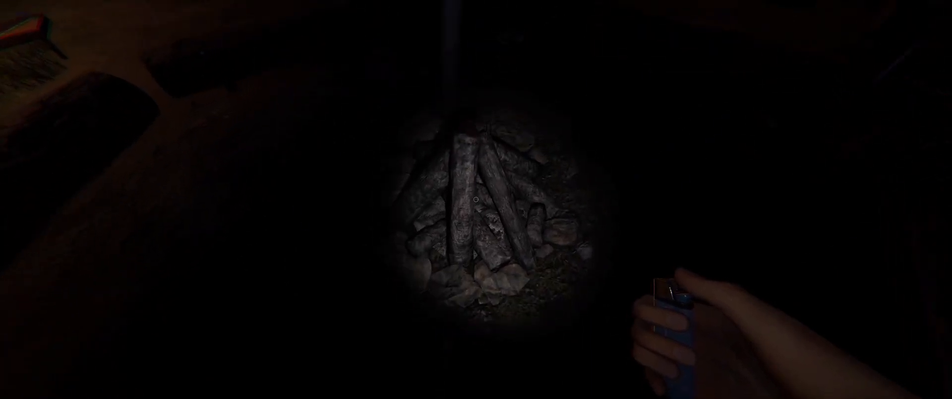
mouse_move(476, 200)
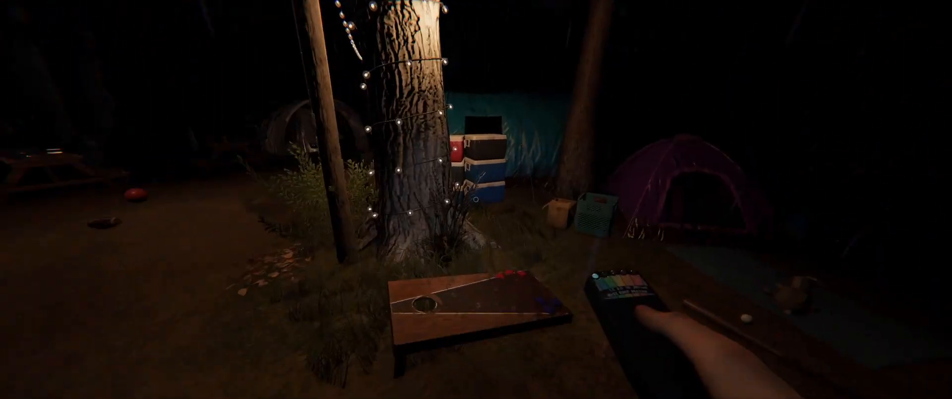
mouse_move(476, 199)
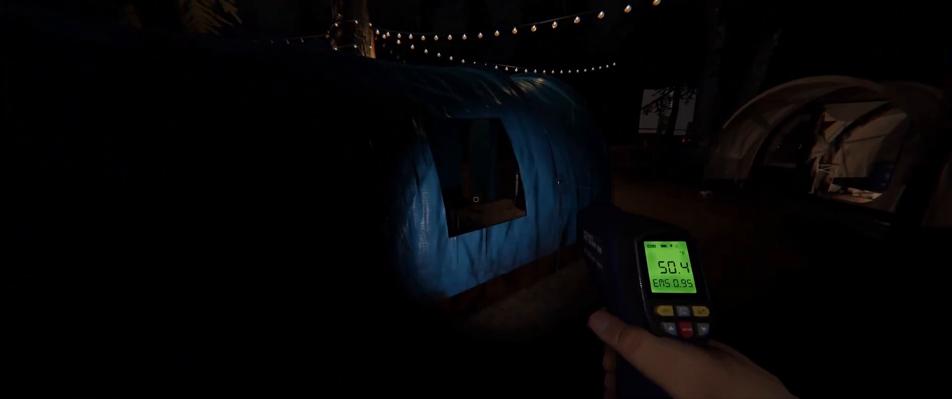
mouse_move(476, 199)
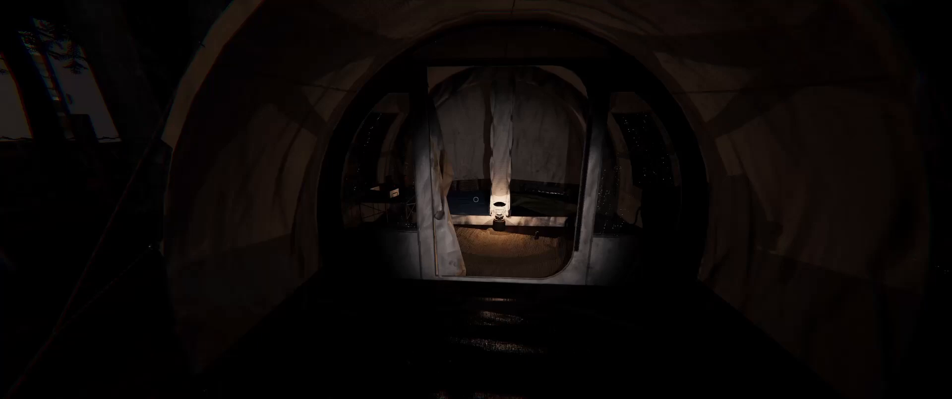
Cycle to the thermometer to read the blue tent's temperature, then inspect the large tent with UV light
scroll(down, 3)
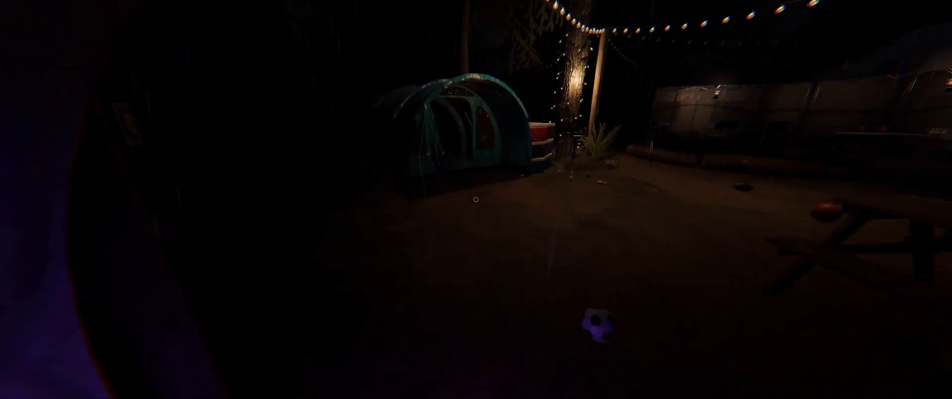
mouse_move(477, 199)
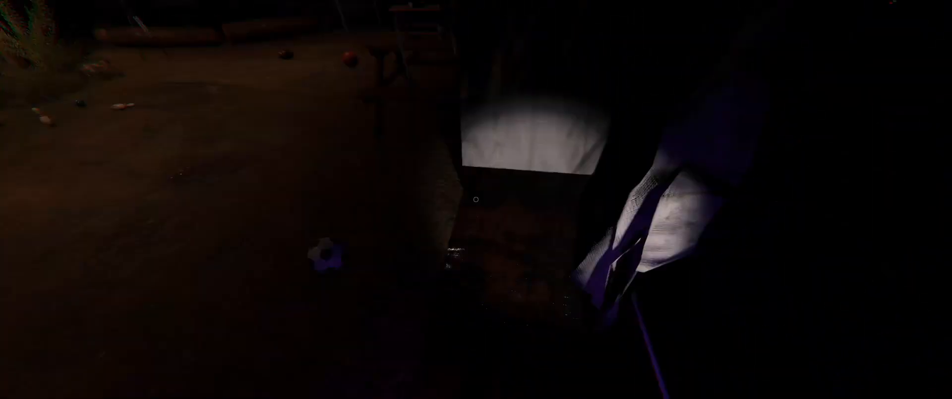
mouse_move(476, 199)
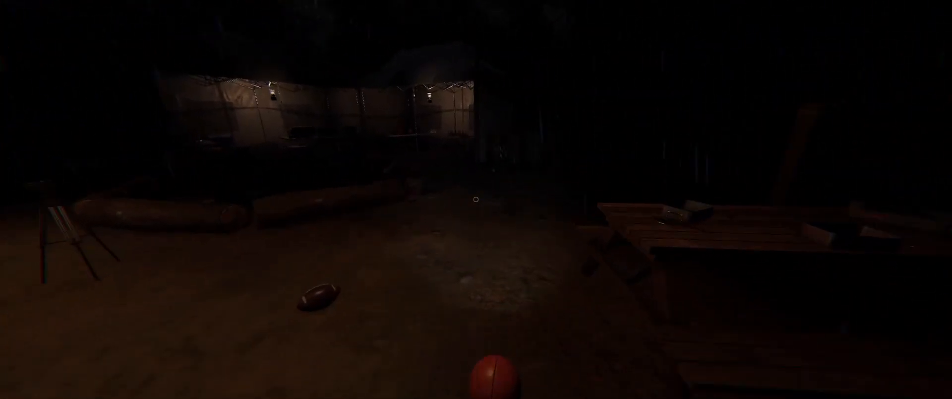
mouse_move(476, 199)
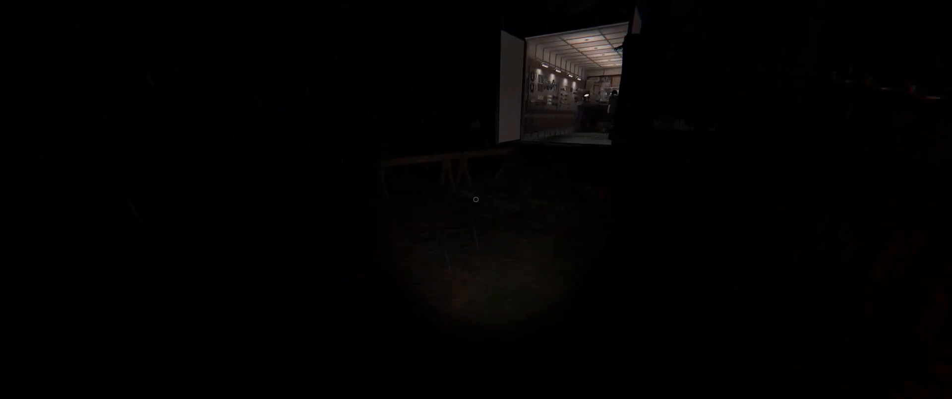
Walk forward into the van toward the sanity monitor and equipment wall
key(w)
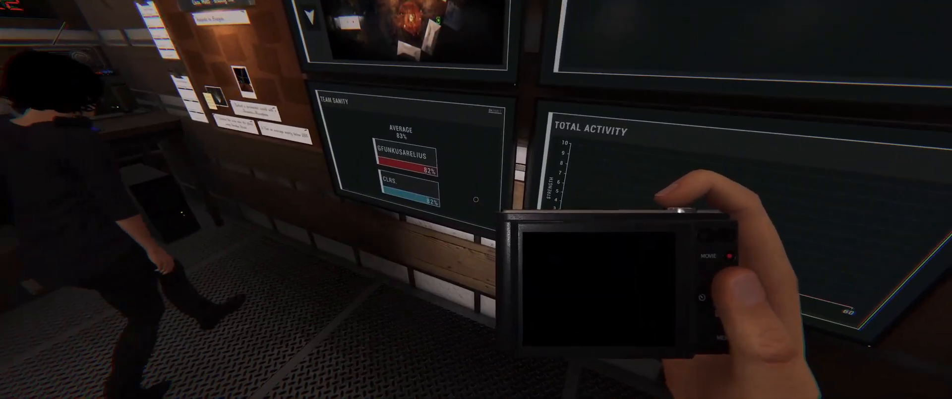
mouse_move(476, 200)
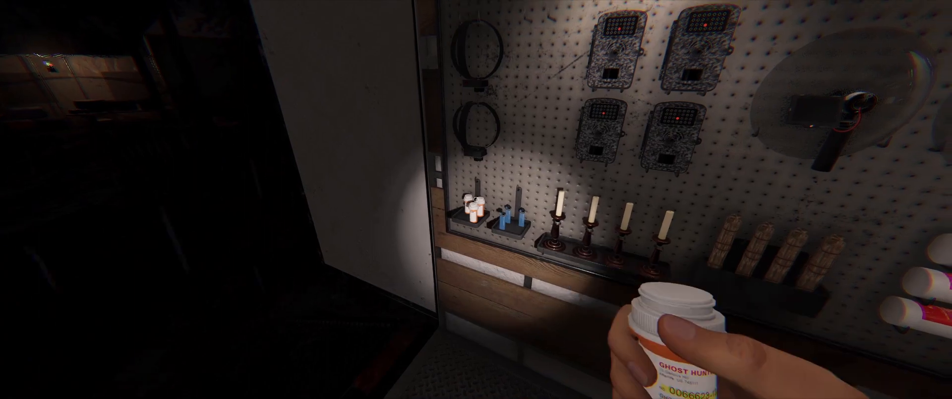
mouse_move(476, 199)
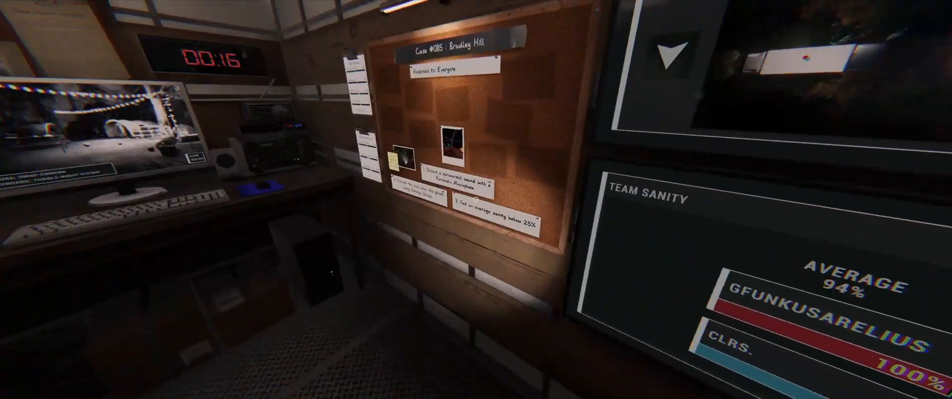
mouse_move(476, 199)
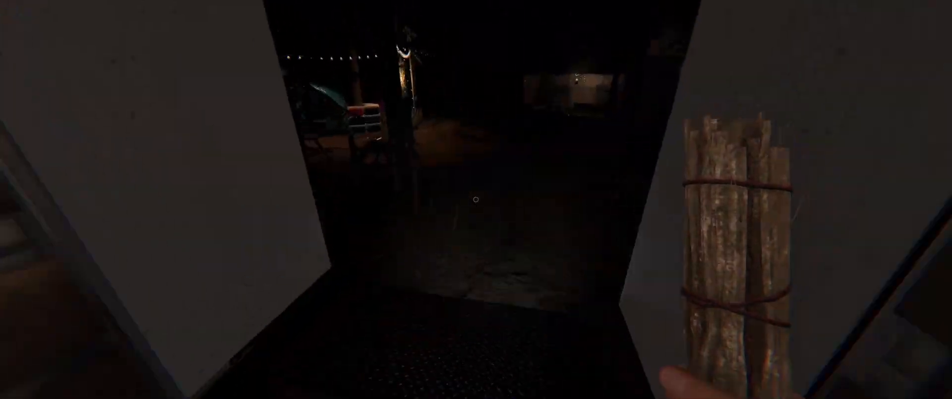
mouse_move(476, 200)
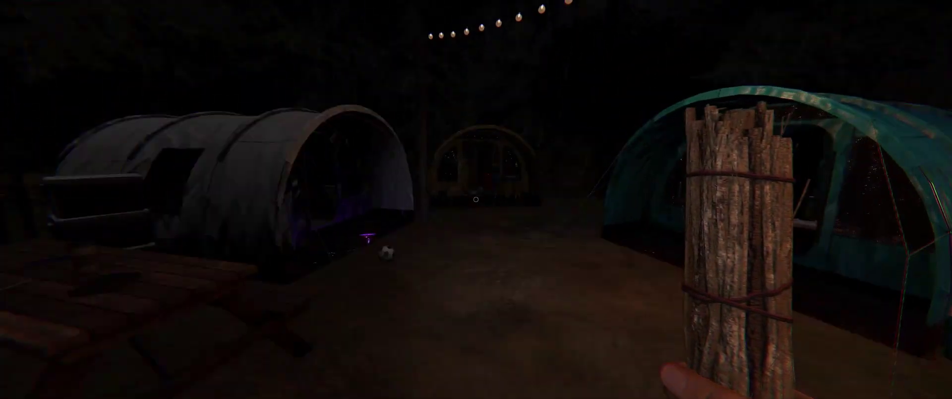
mouse_move(476, 199)
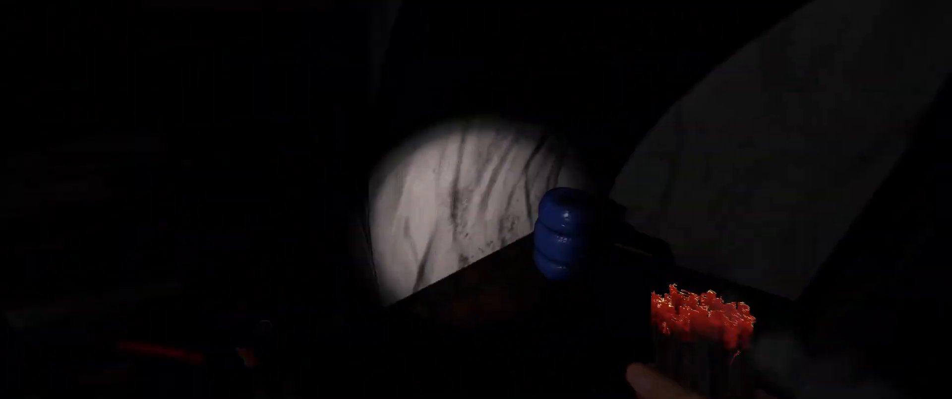
mouse_move(476, 200)
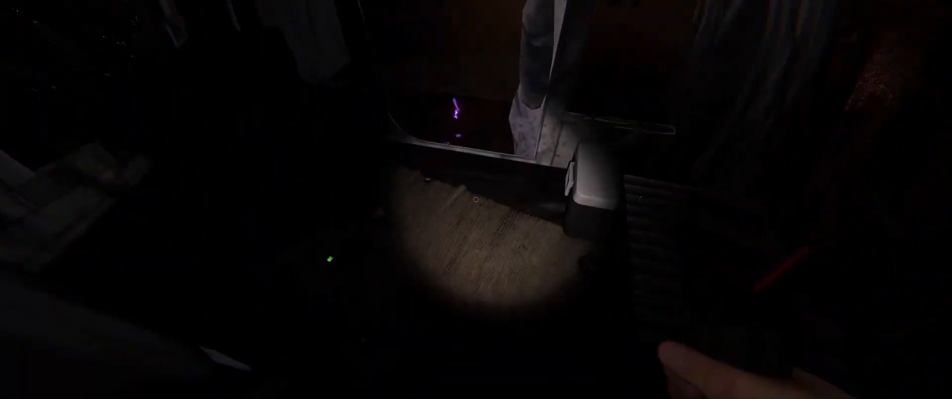
mouse_move(476, 199)
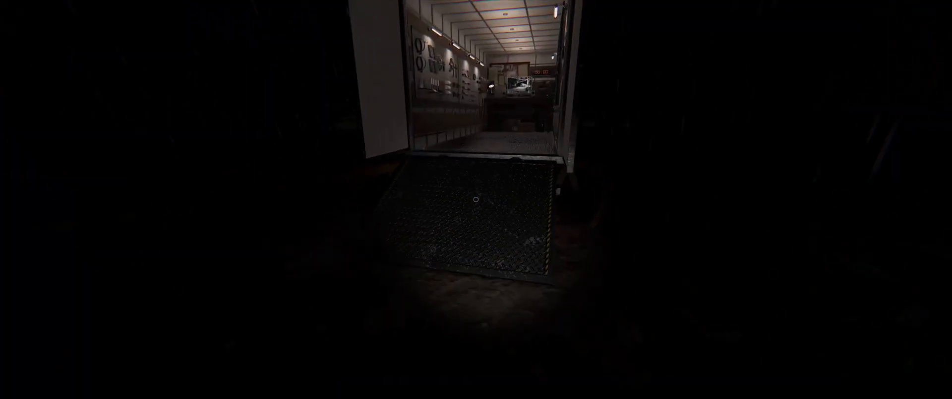
Walk into the van to view the case board with the Smudge Sticks objective ticked
key(w)
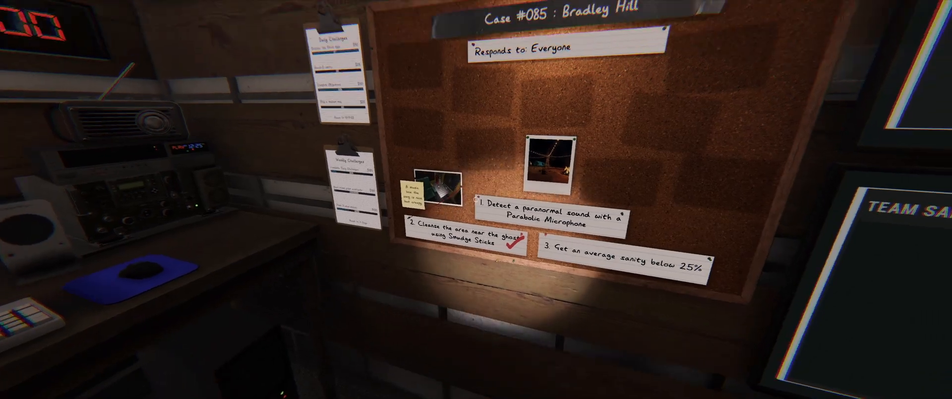
mouse_move(477, 199)
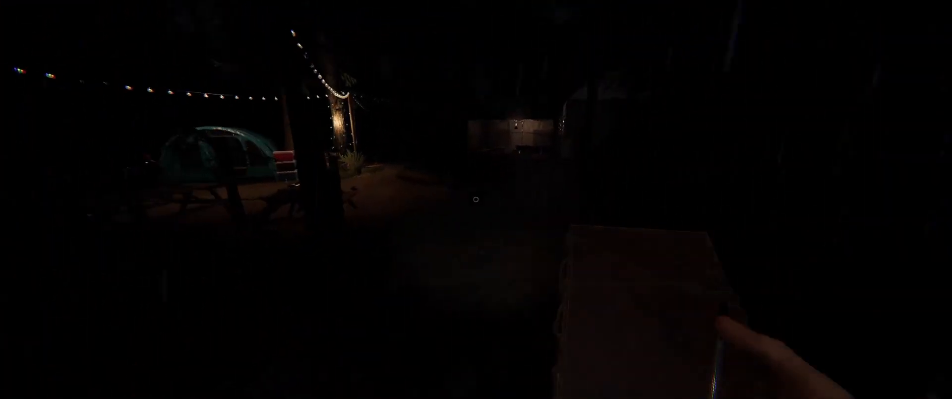
mouse_move(476, 200)
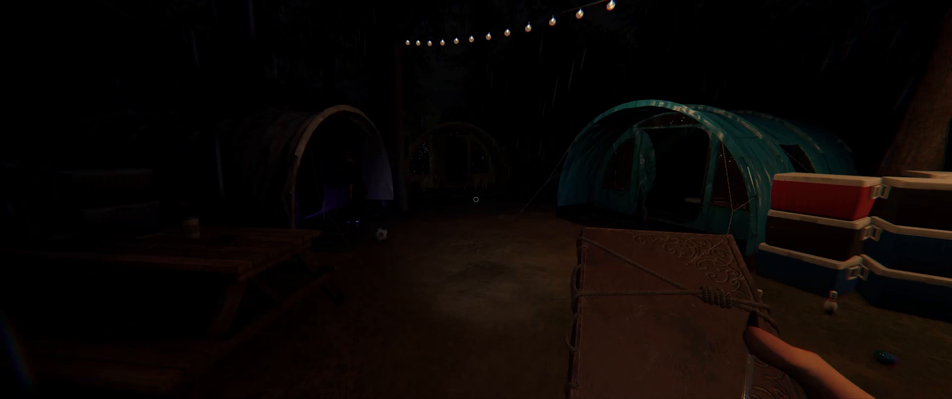
mouse_move(476, 199)
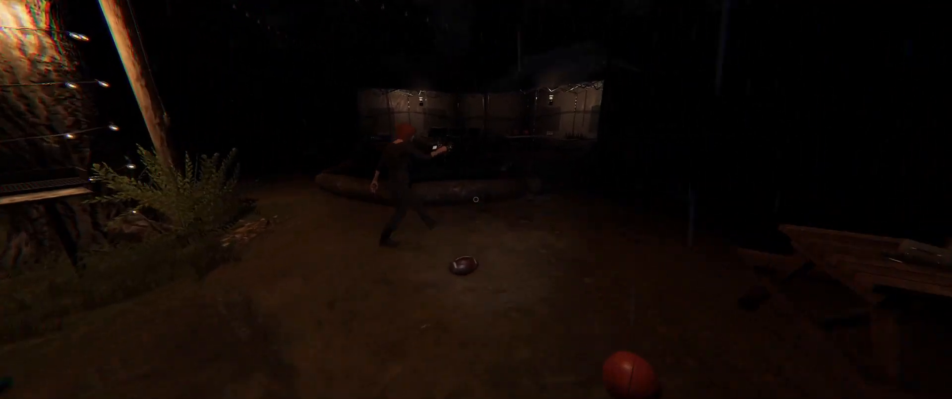
mouse_move(476, 199)
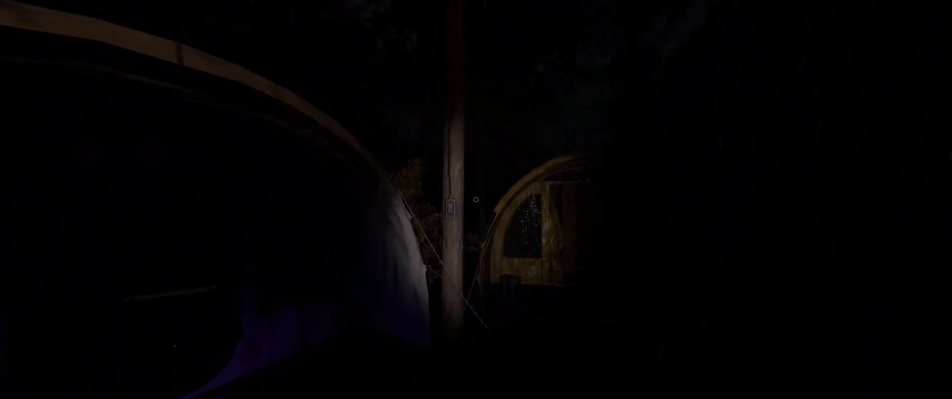
mouse_move(476, 199)
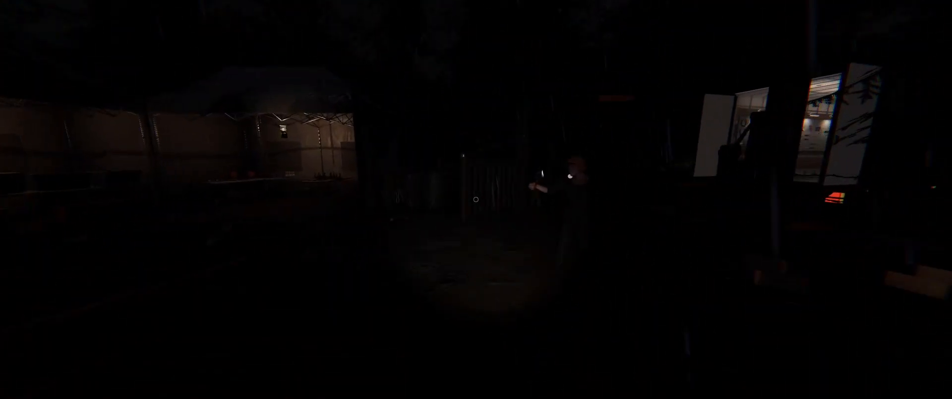
mouse_move(475, 200)
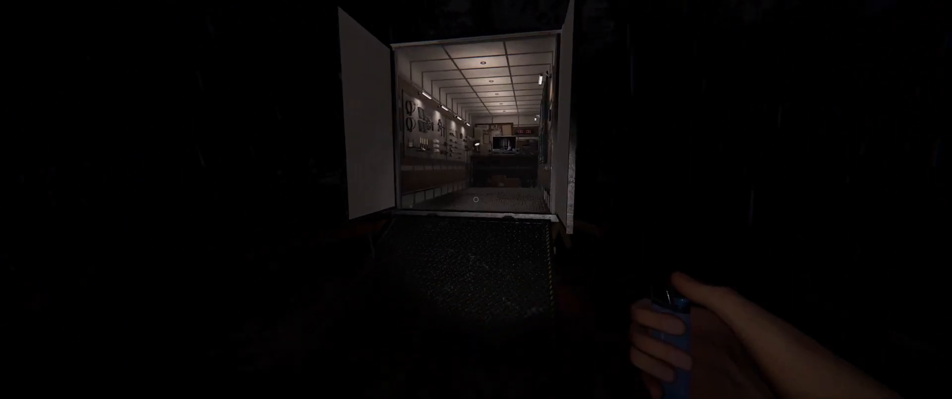
Walk into the van to check the 88% average team sanity and the equipment wall
key(w)
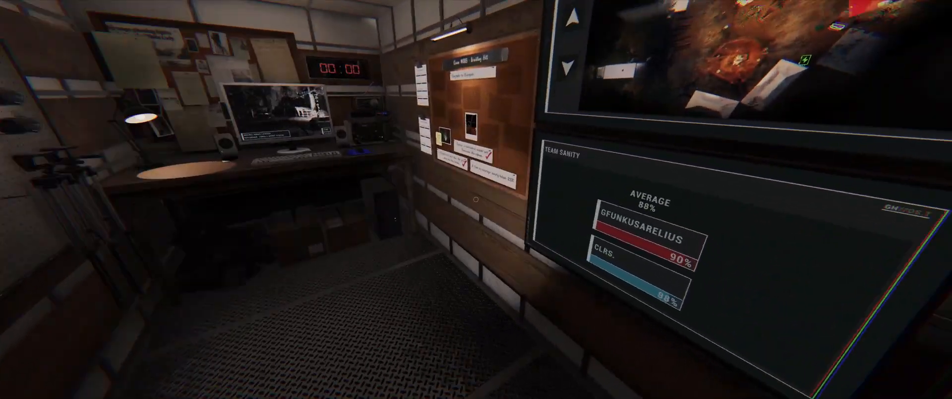
mouse_move(476, 199)
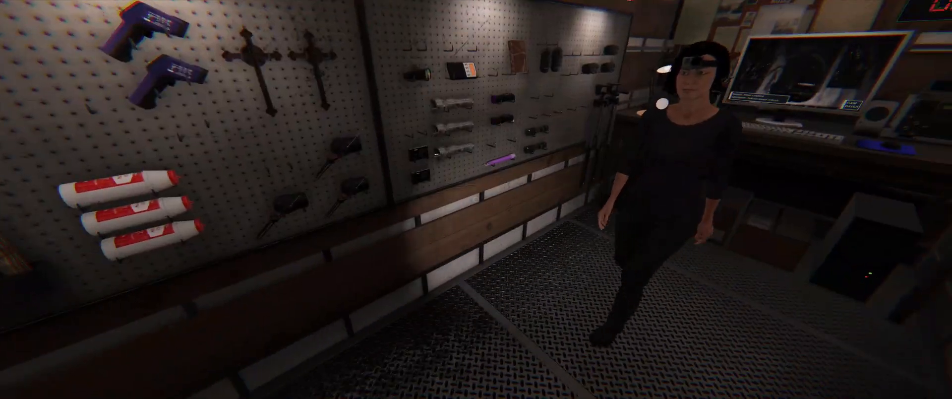
mouse_move(477, 199)
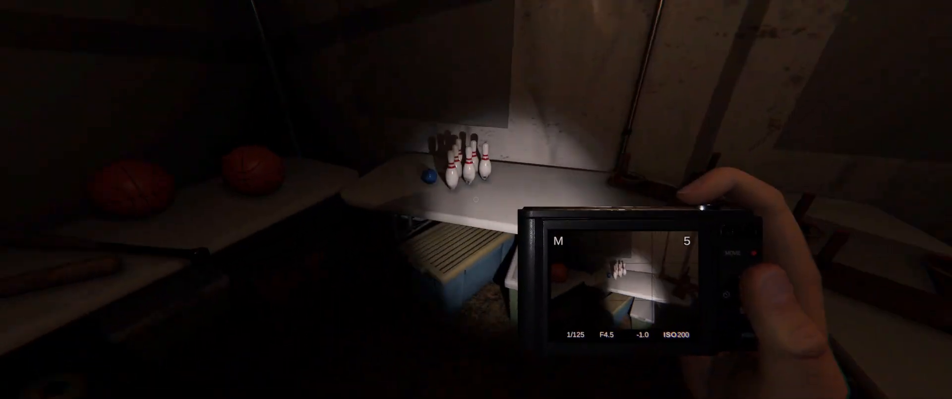
mouse_move(476, 200)
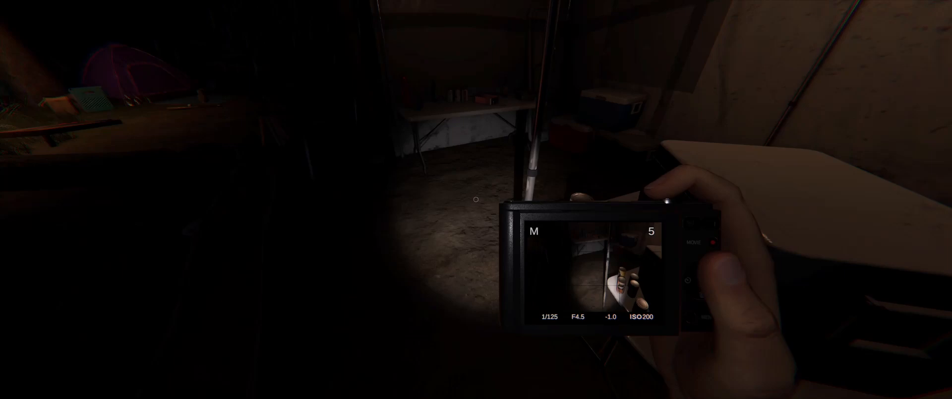
mouse_move(476, 200)
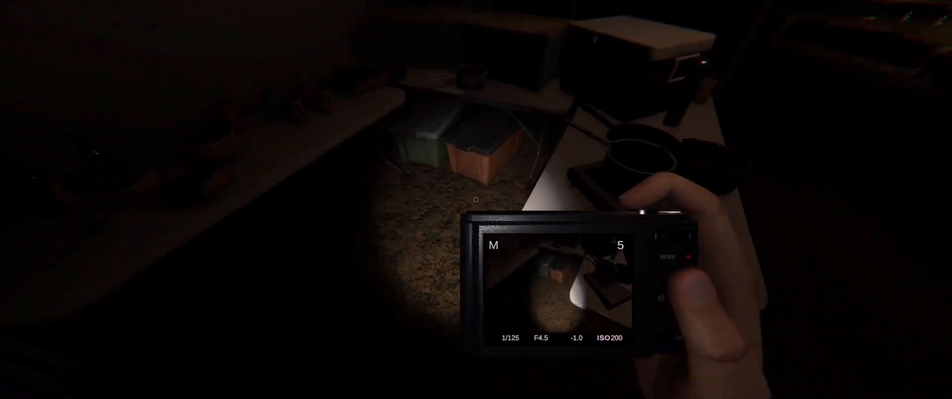